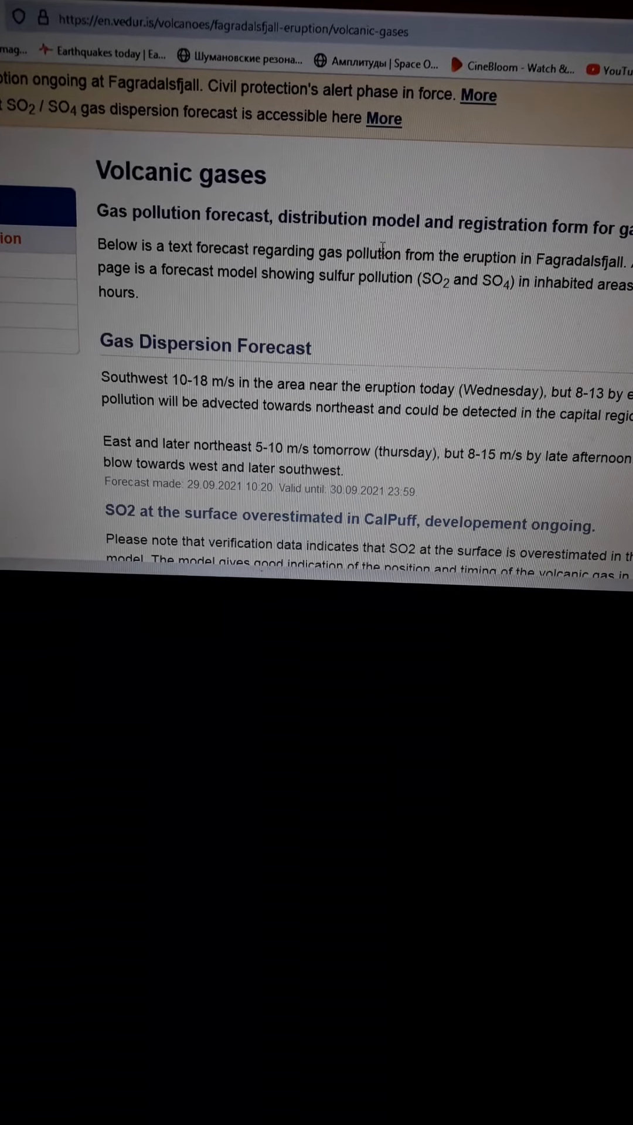
{"action": "scroll", "scroll_direction": "down", "scroll_amount": 3}
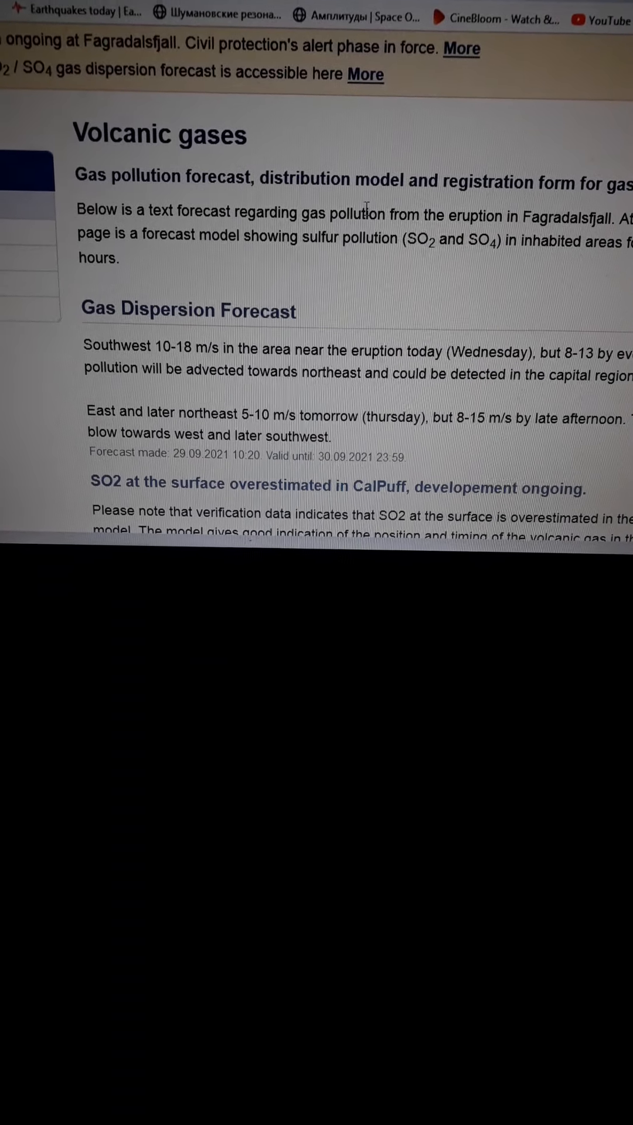
{"action": "scroll", "scroll_direction": "down", "scroll_amount": 3}
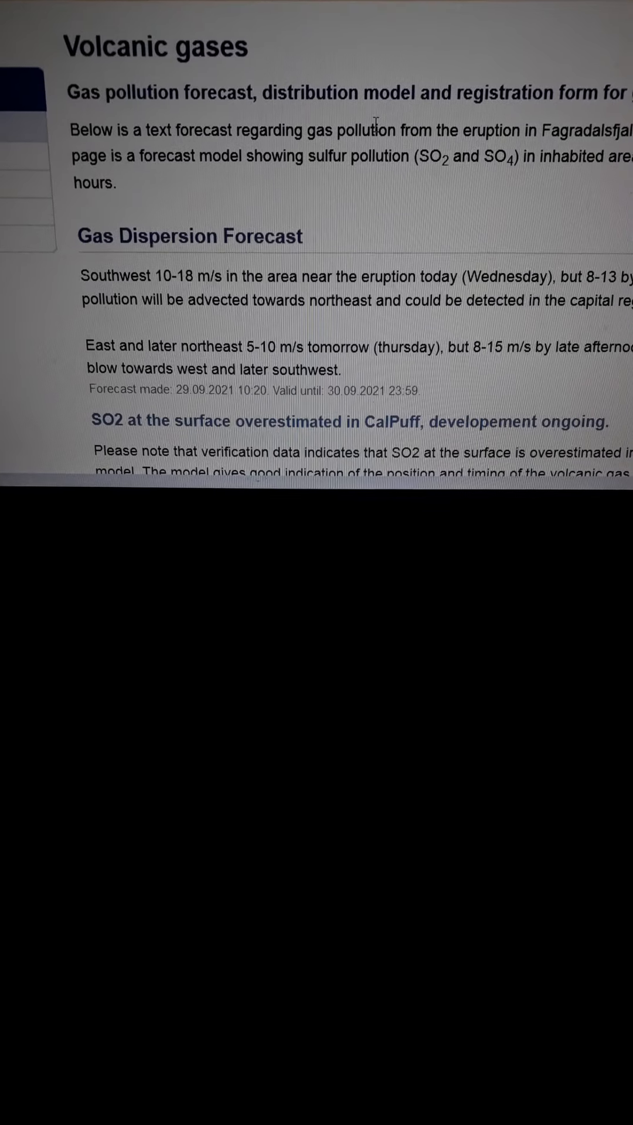